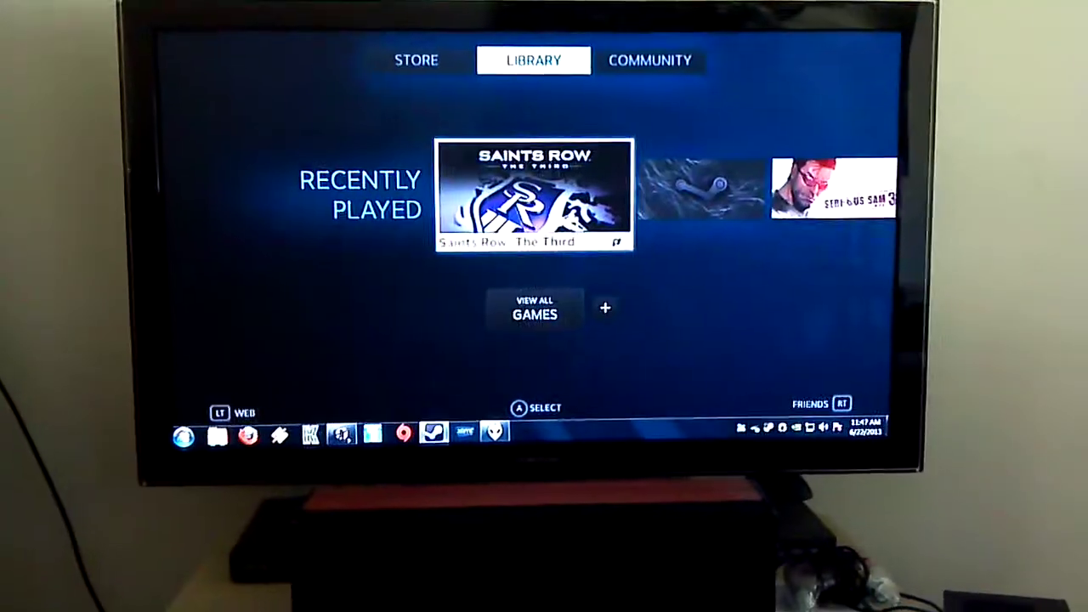
# Launch XBMC from the Steam library and browse into the Movies folder under Videos.
pyautogui.click(534, 309)
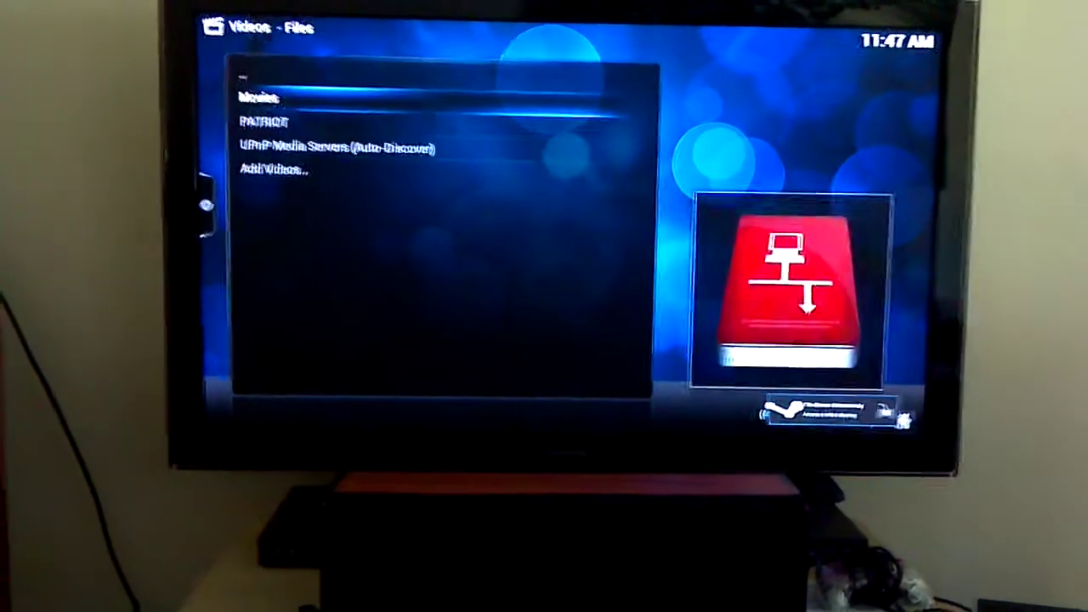
pyautogui.click(263, 93)
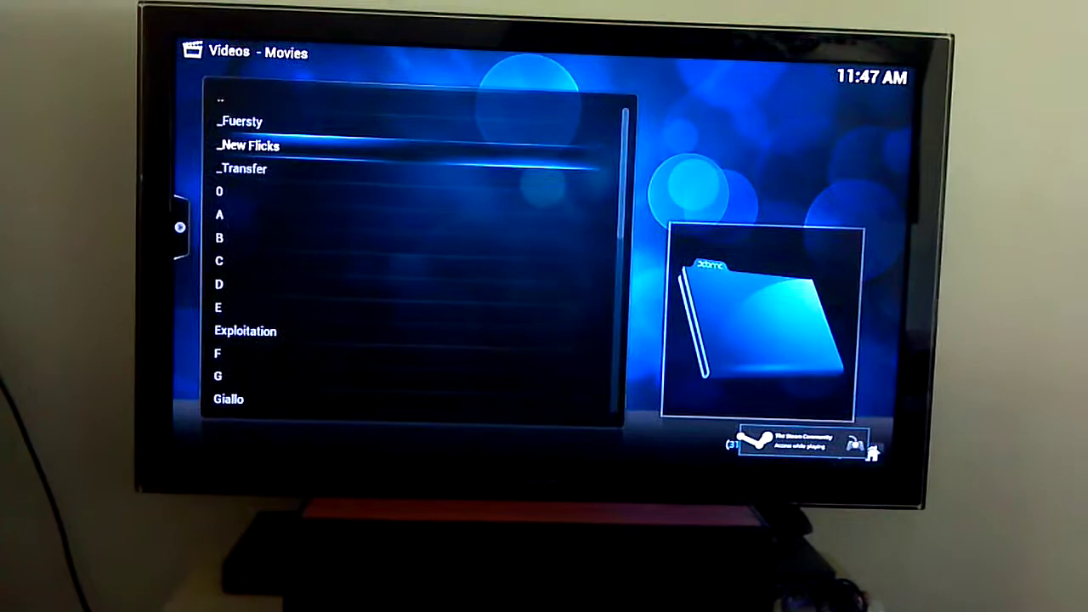